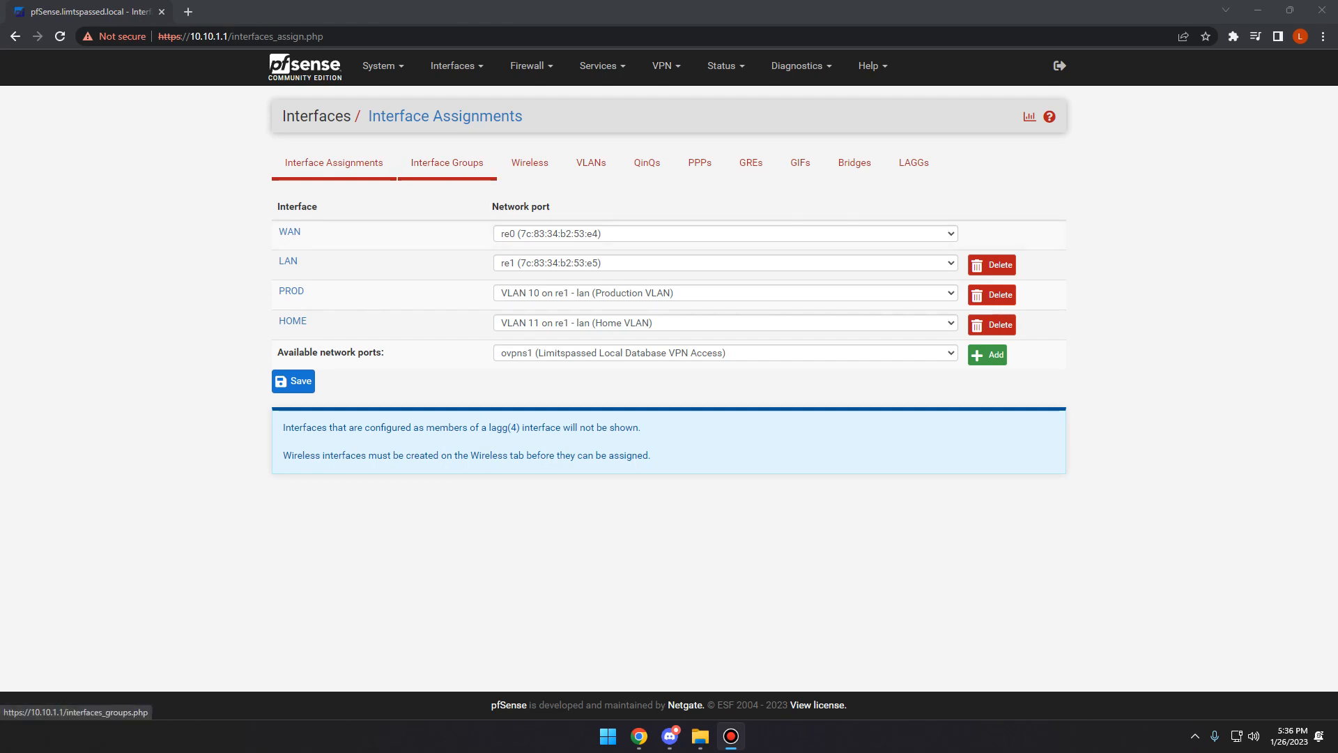
{"action": "mouse_move", "coordinate": [589, 162]}
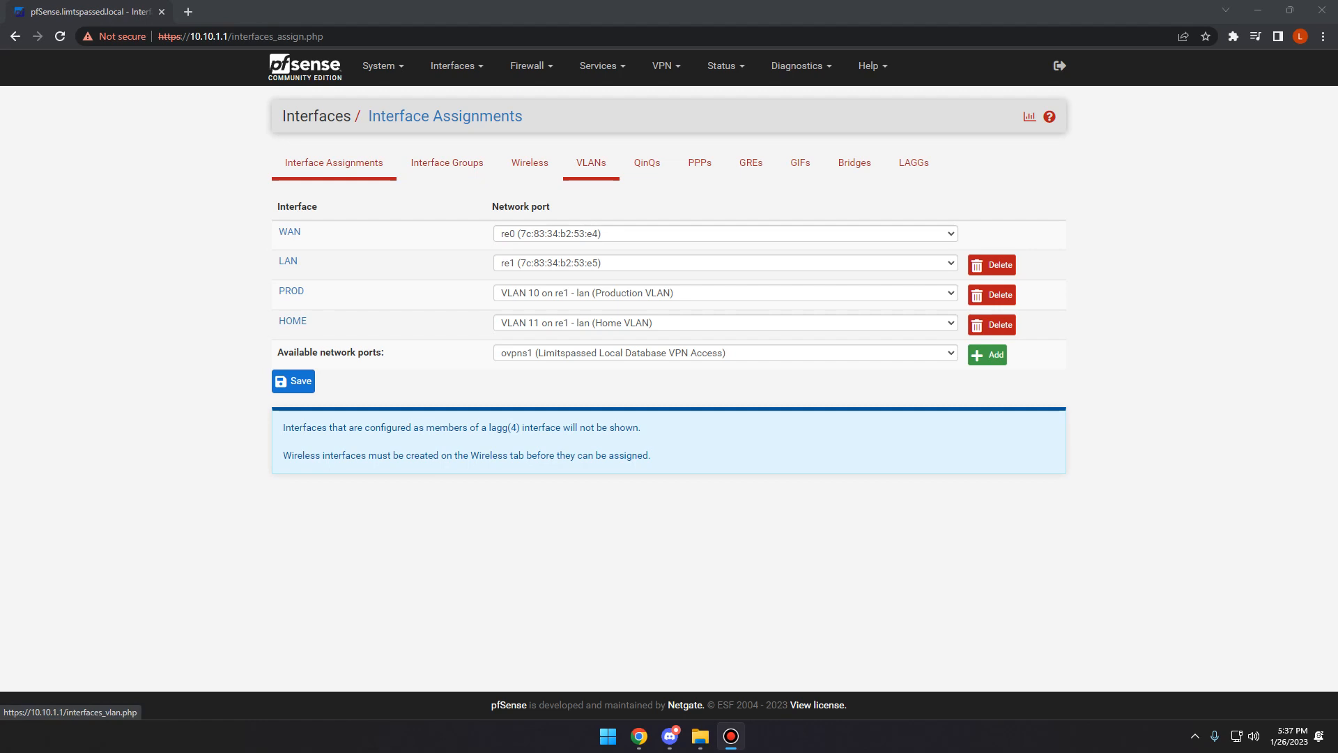
Step: Show the VLAN list with tags 10 (Production) and 11 (Home) on re1
{"action": "left_click", "coordinate": [457, 66]}
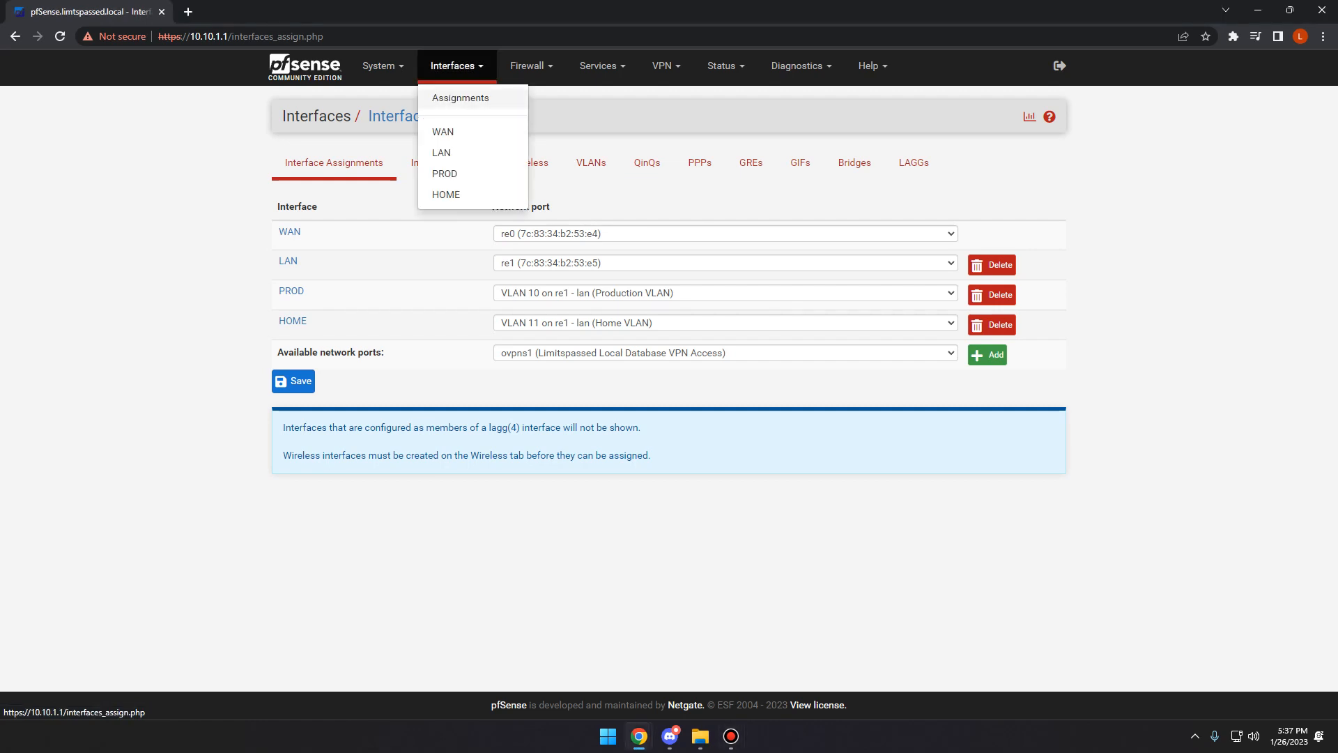
{"action": "left_click", "coordinate": [589, 162]}
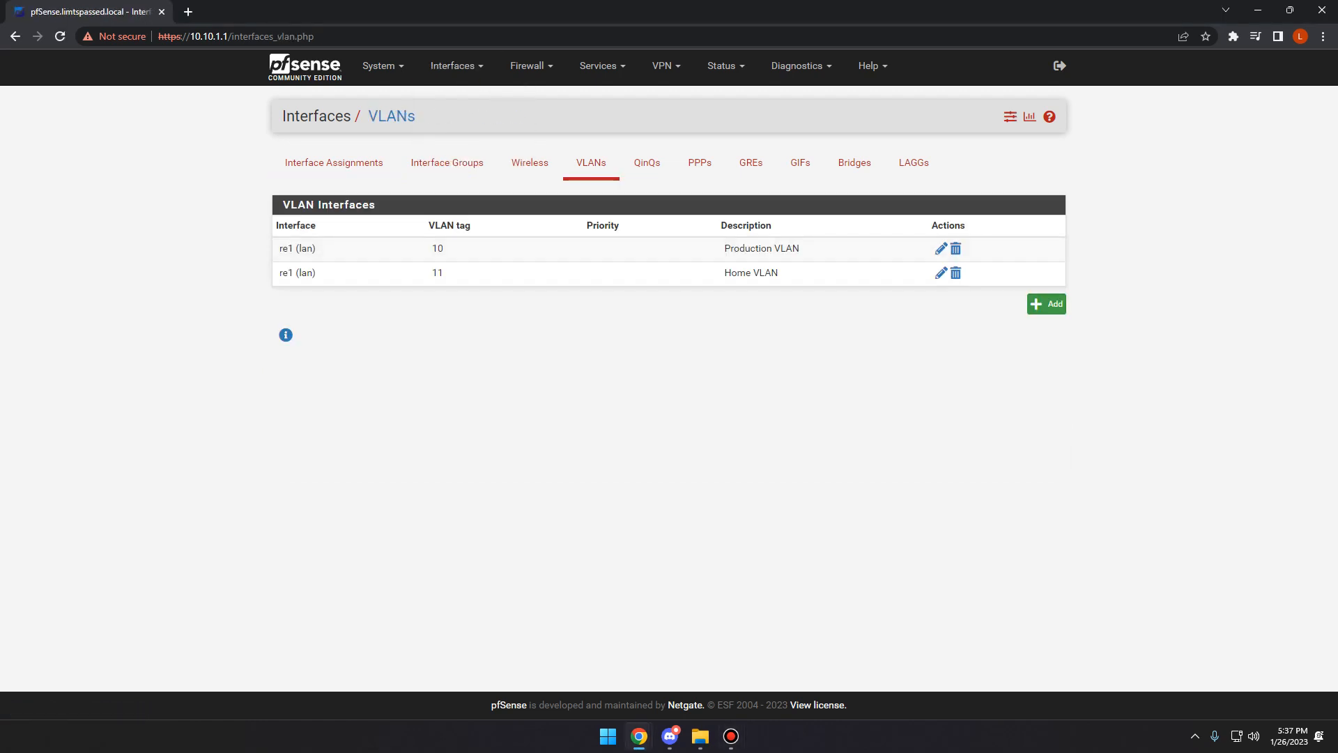
Step: Add VLAN tag 20 on parent re1 described 'Dev Vlan' and save it
{"action": "left_click", "coordinate": [1046, 303]}
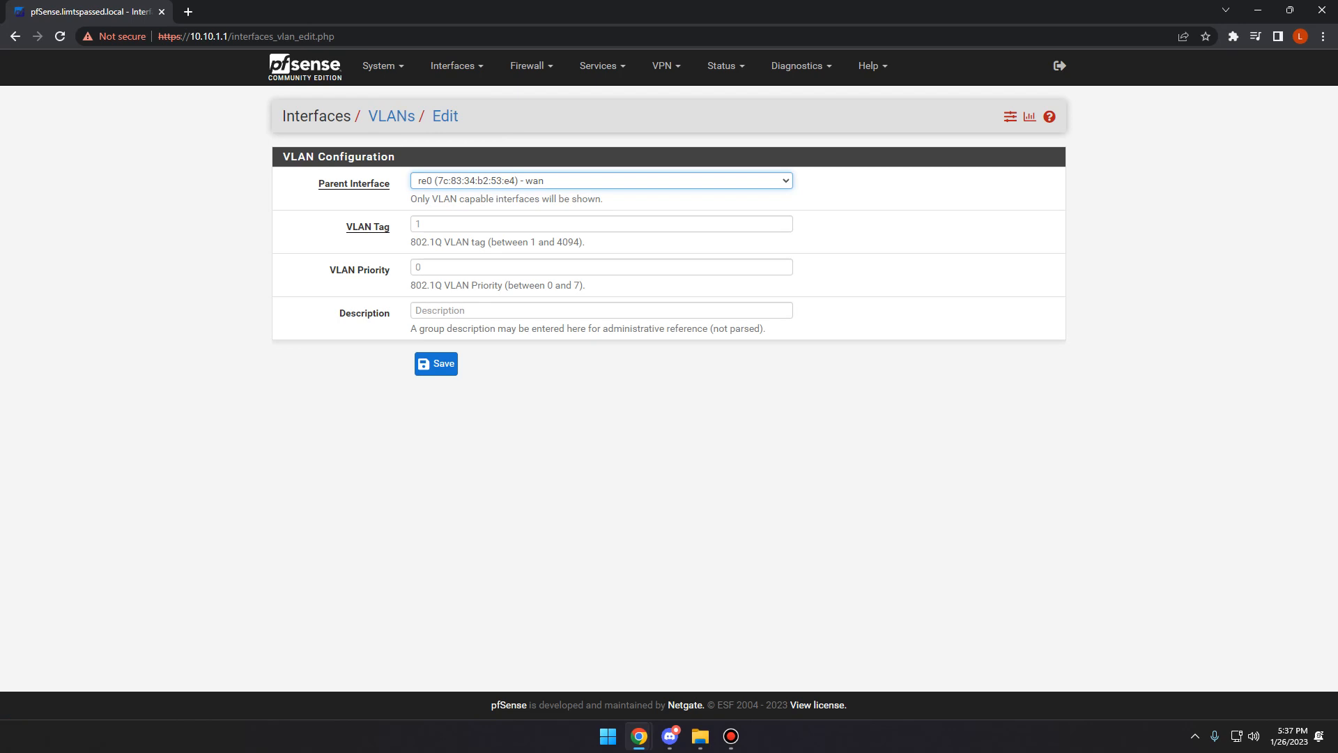
{"action": "left_click", "coordinate": [599, 180]}
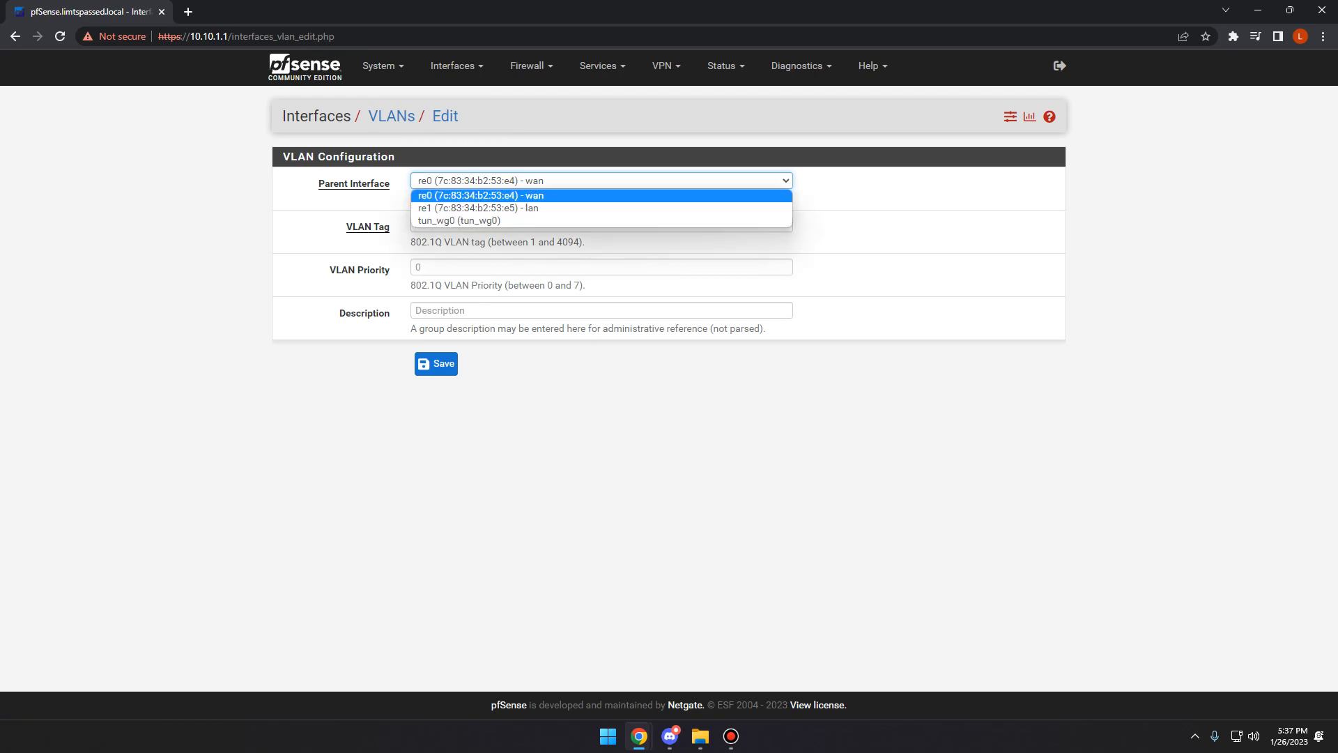
{"action": "left_click", "coordinate": [478, 209]}
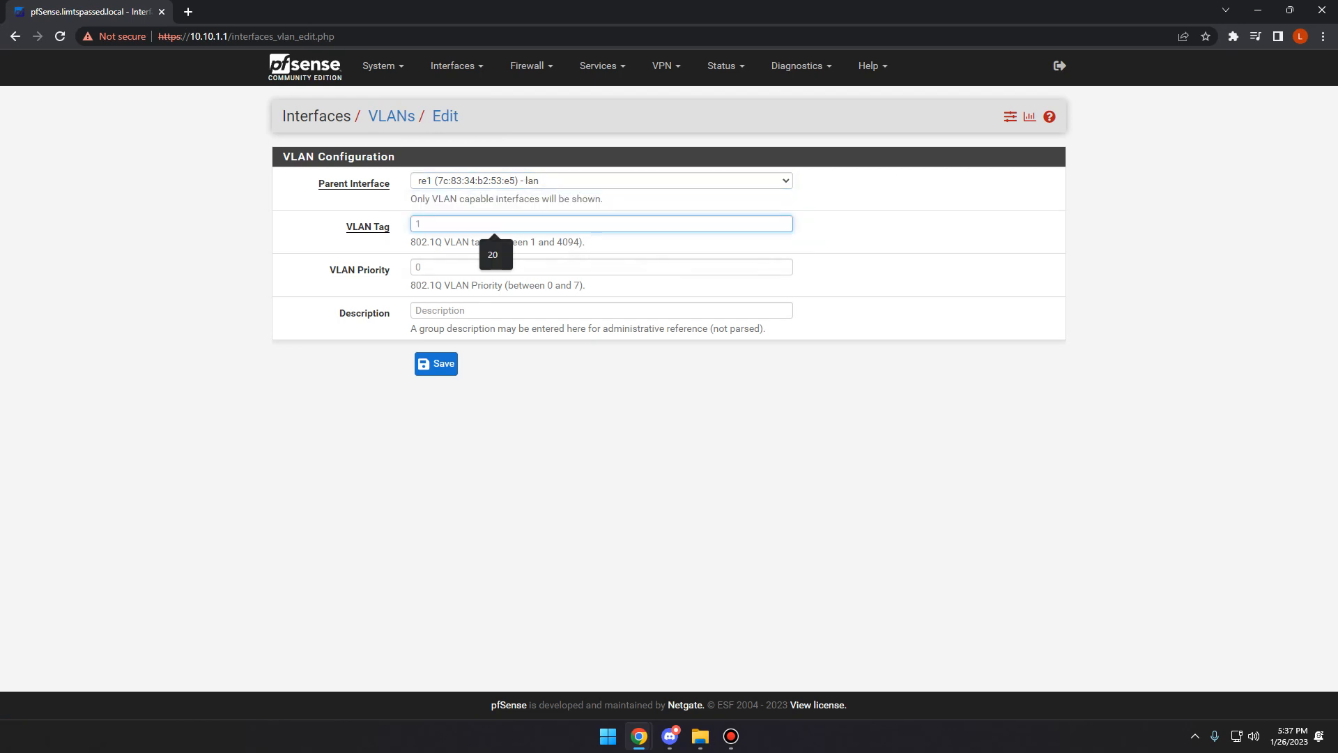
{"action": "type", "text": "20"}
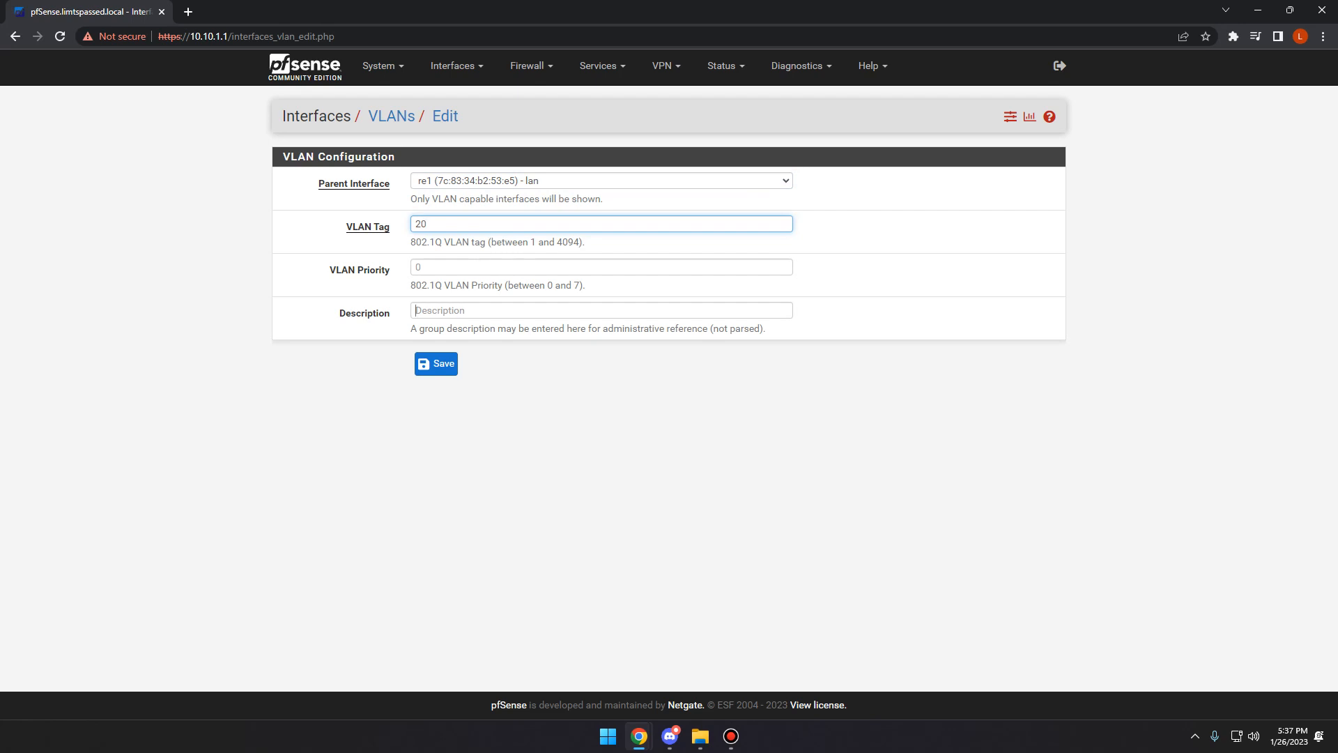
{"action": "type", "text": "Dev Vlan"}
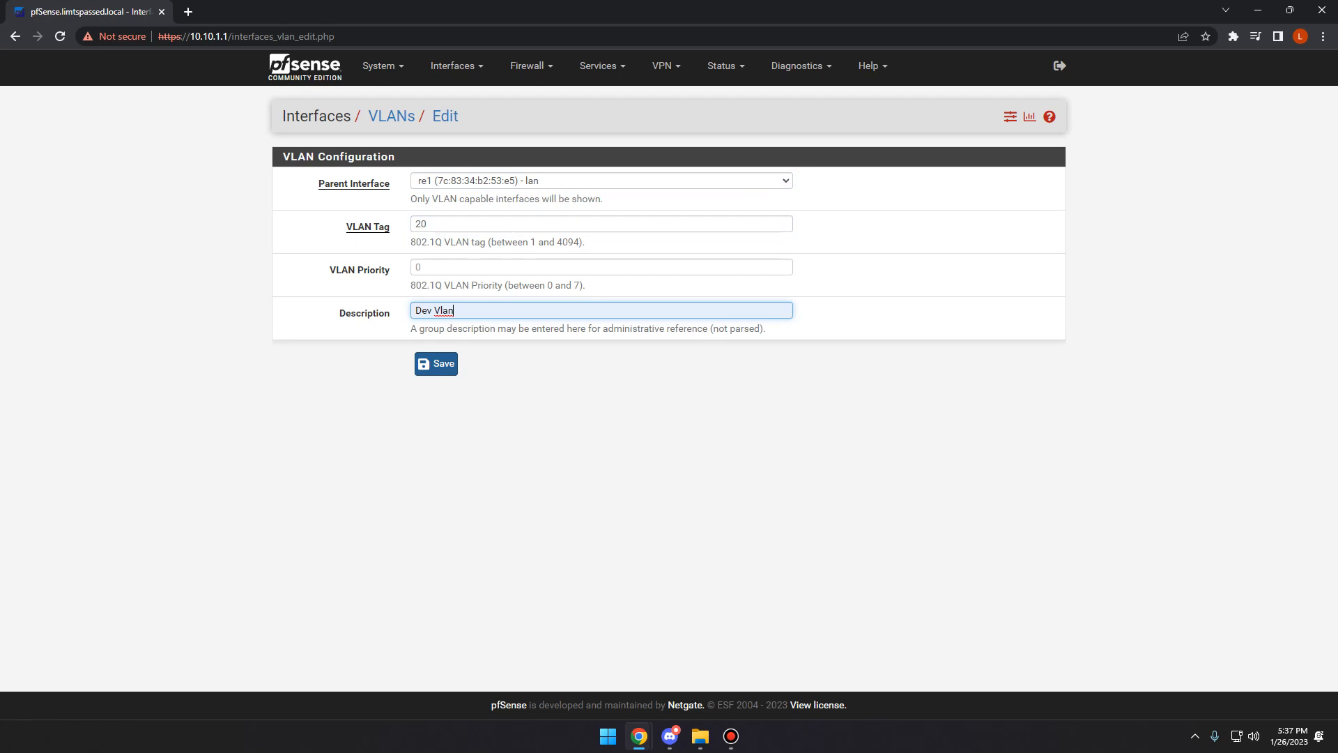
{"action": "left_click", "coordinate": [435, 362]}
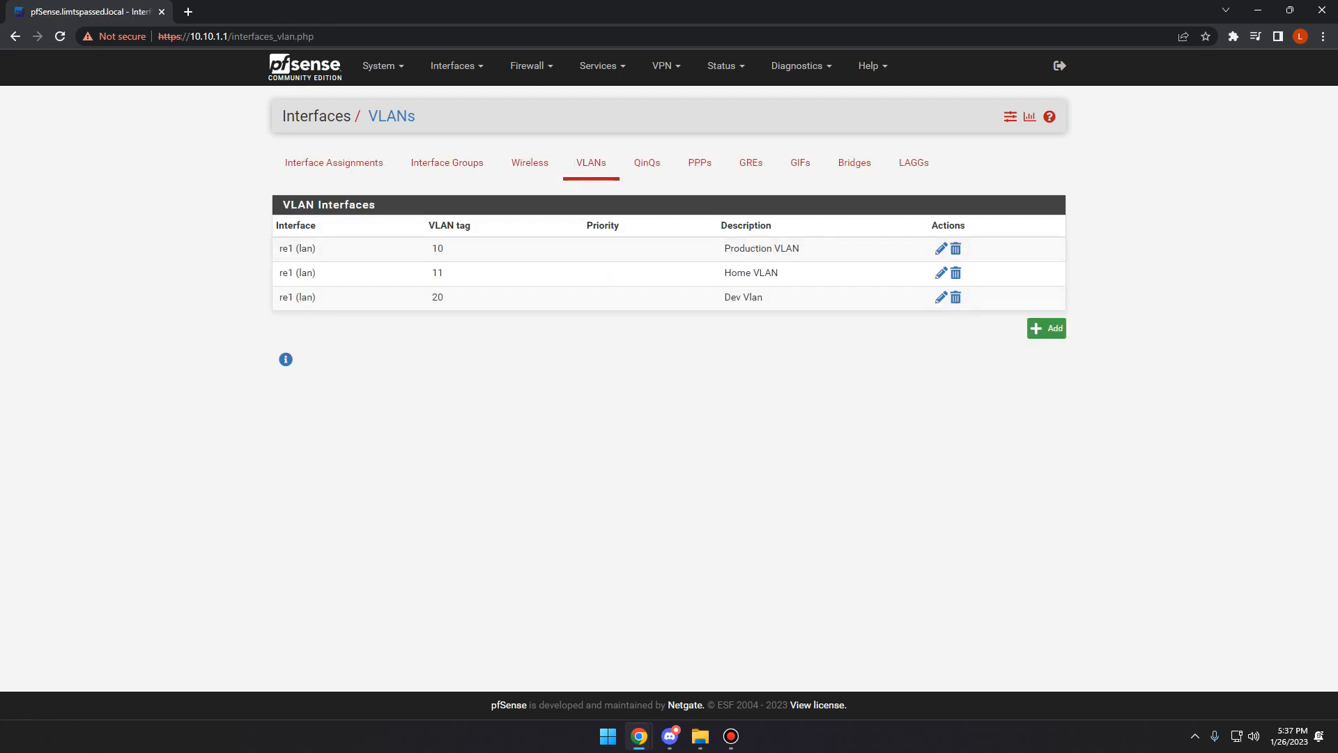
Step: Assign 'VLAN 20 on re1' from the available ports as new interface OPT3
{"action": "left_click", "coordinate": [334, 162]}
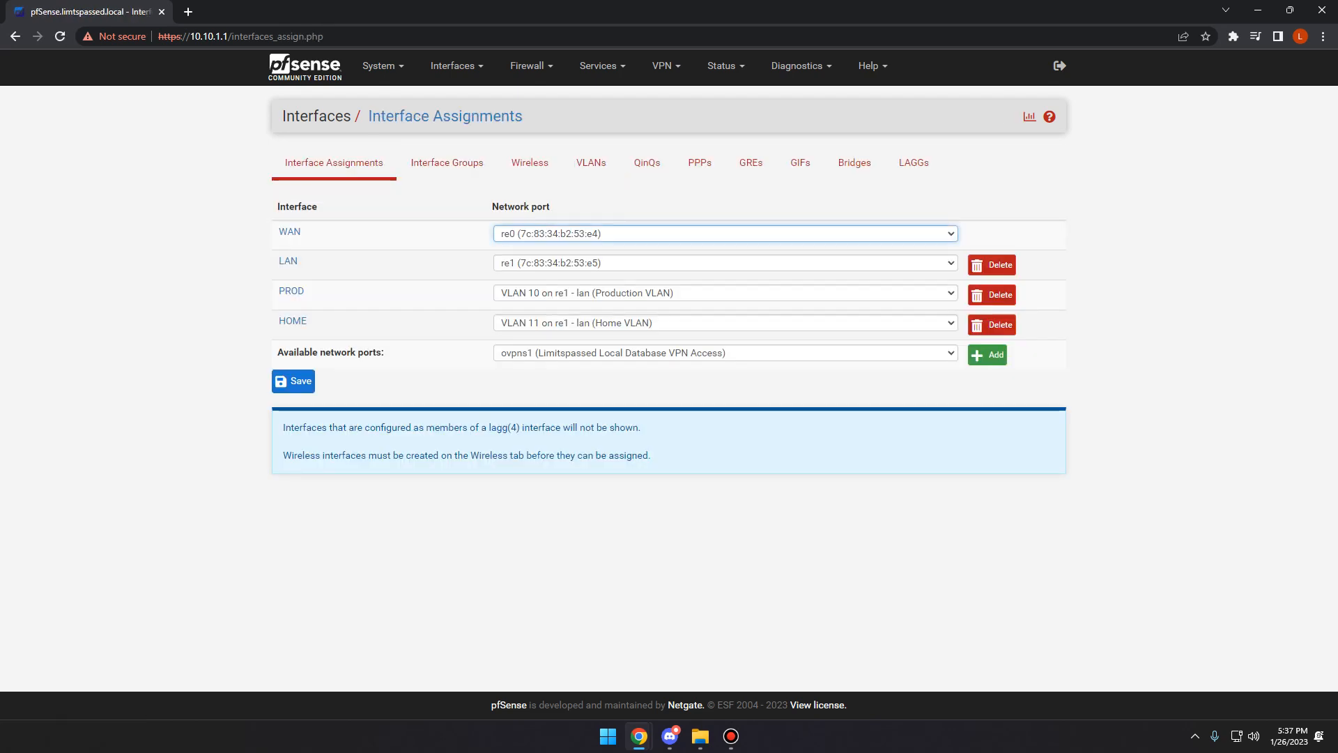
{"action": "left_click", "coordinate": [724, 353]}
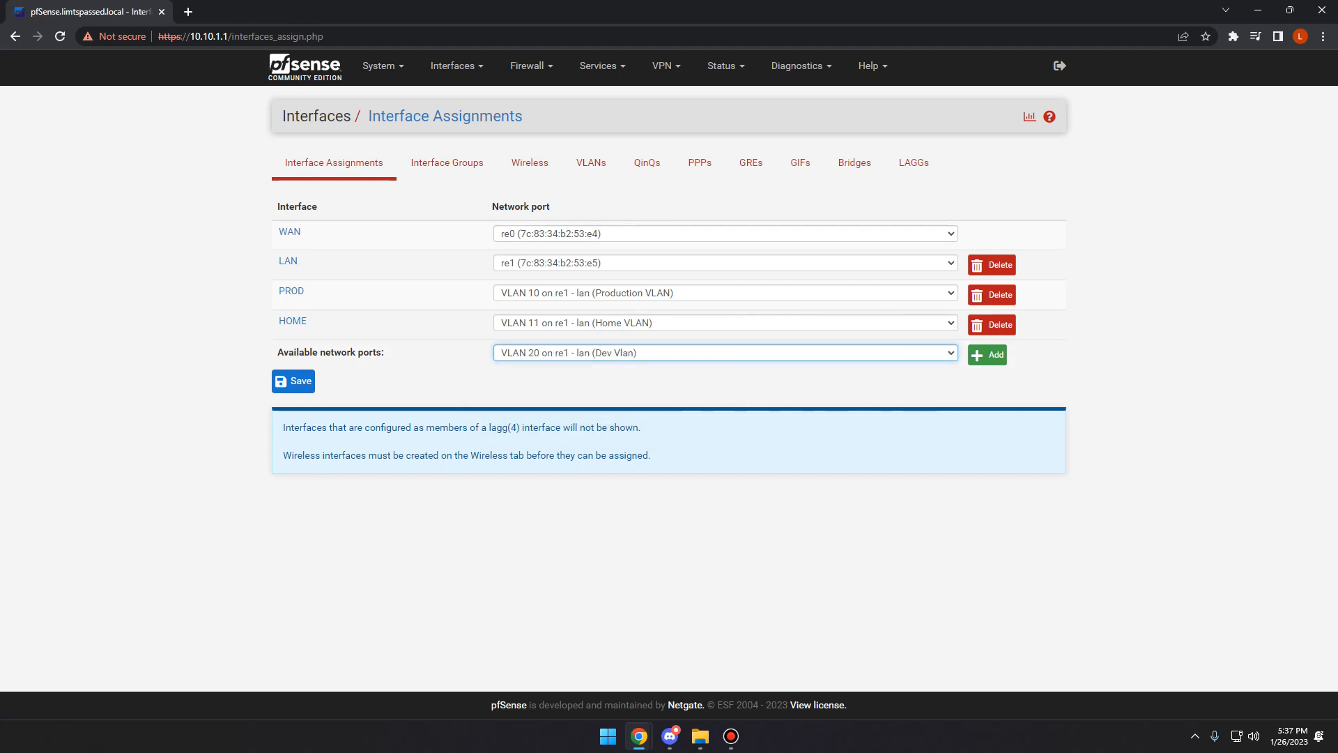
{"action": "left_click", "coordinate": [987, 354]}
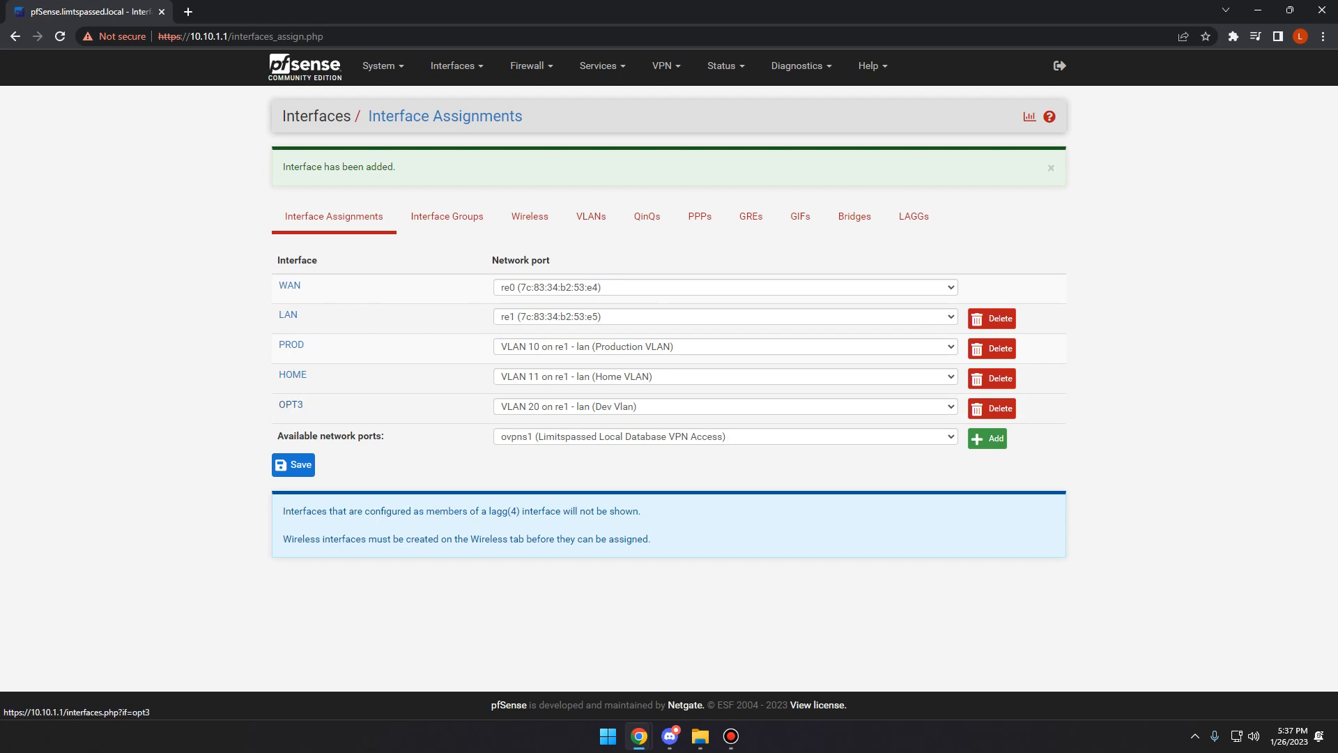
Step: Enable the OPT3 interface, name it 'Dev', and choose its IPv4 configuration type
{"action": "left_click", "coordinate": [289, 404]}
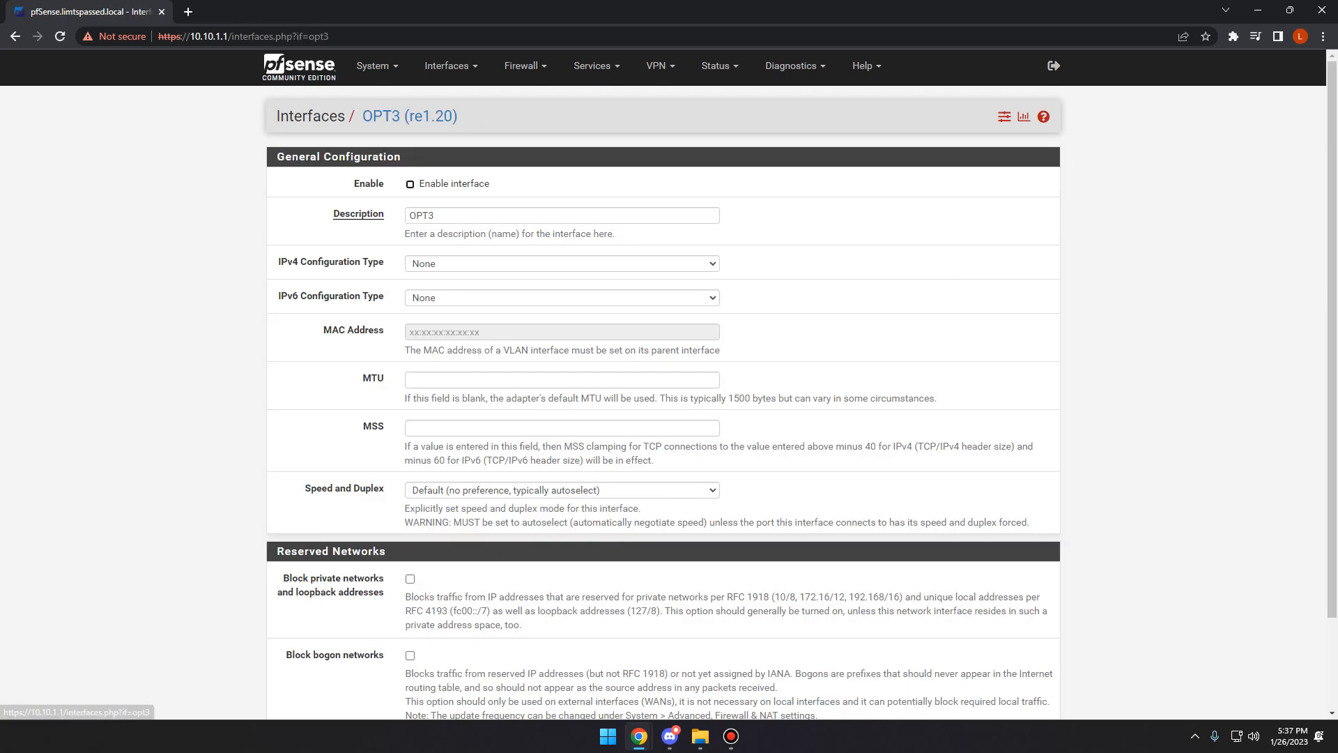
{"action": "left_click", "coordinate": [410, 183]}
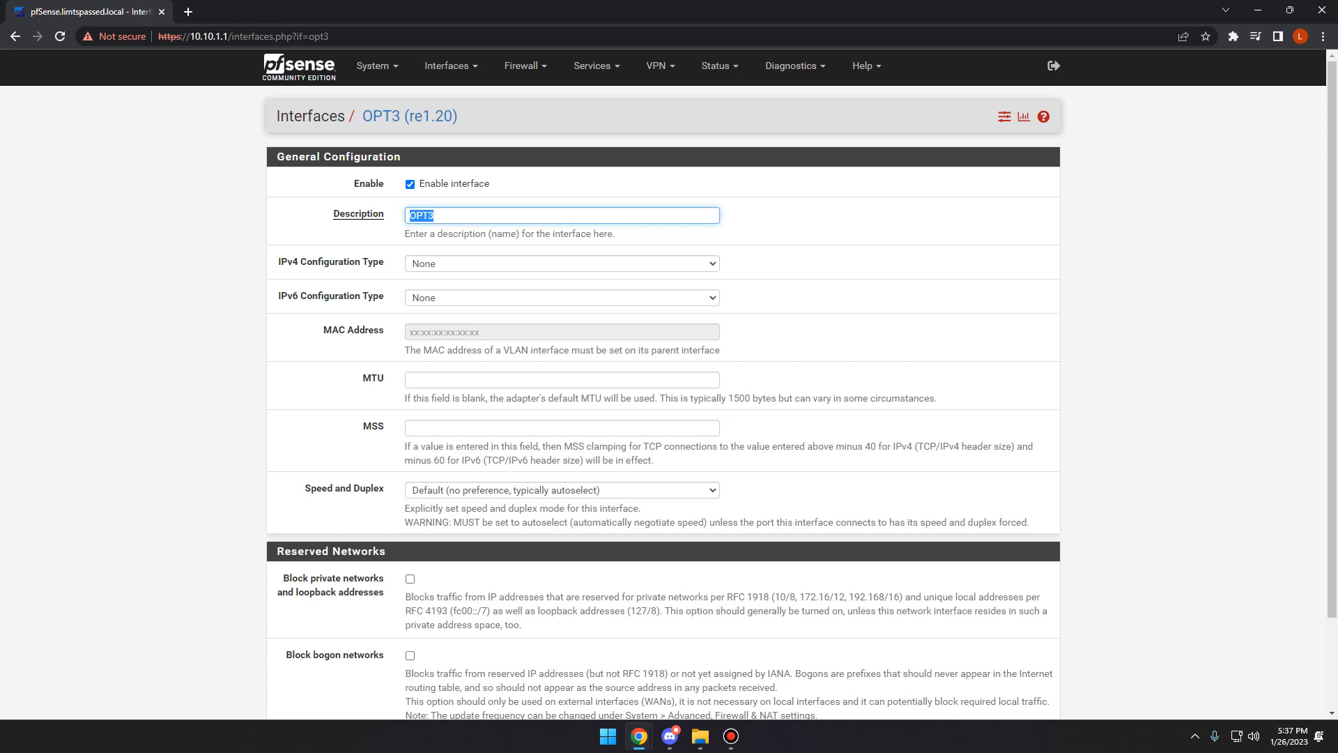
{"action": "type", "text": "Dev"}
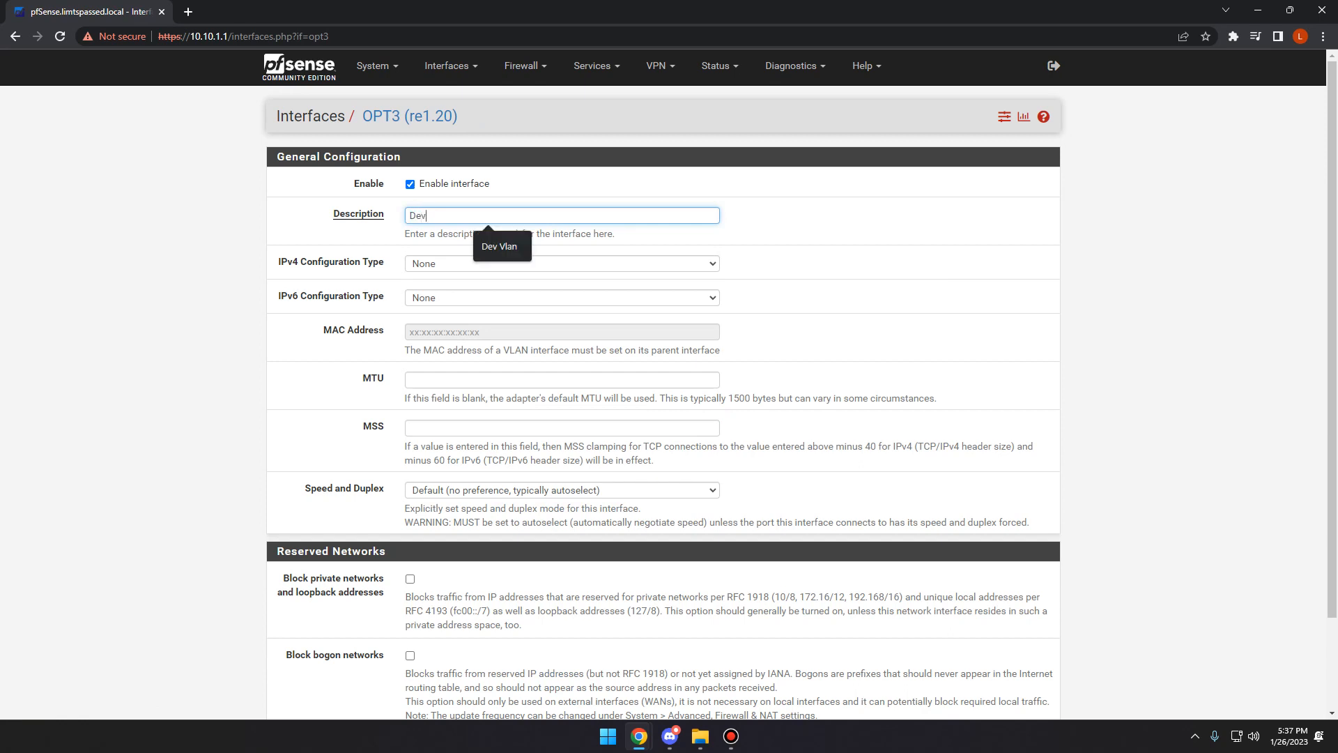
{"action": "left_click", "coordinate": [561, 263]}
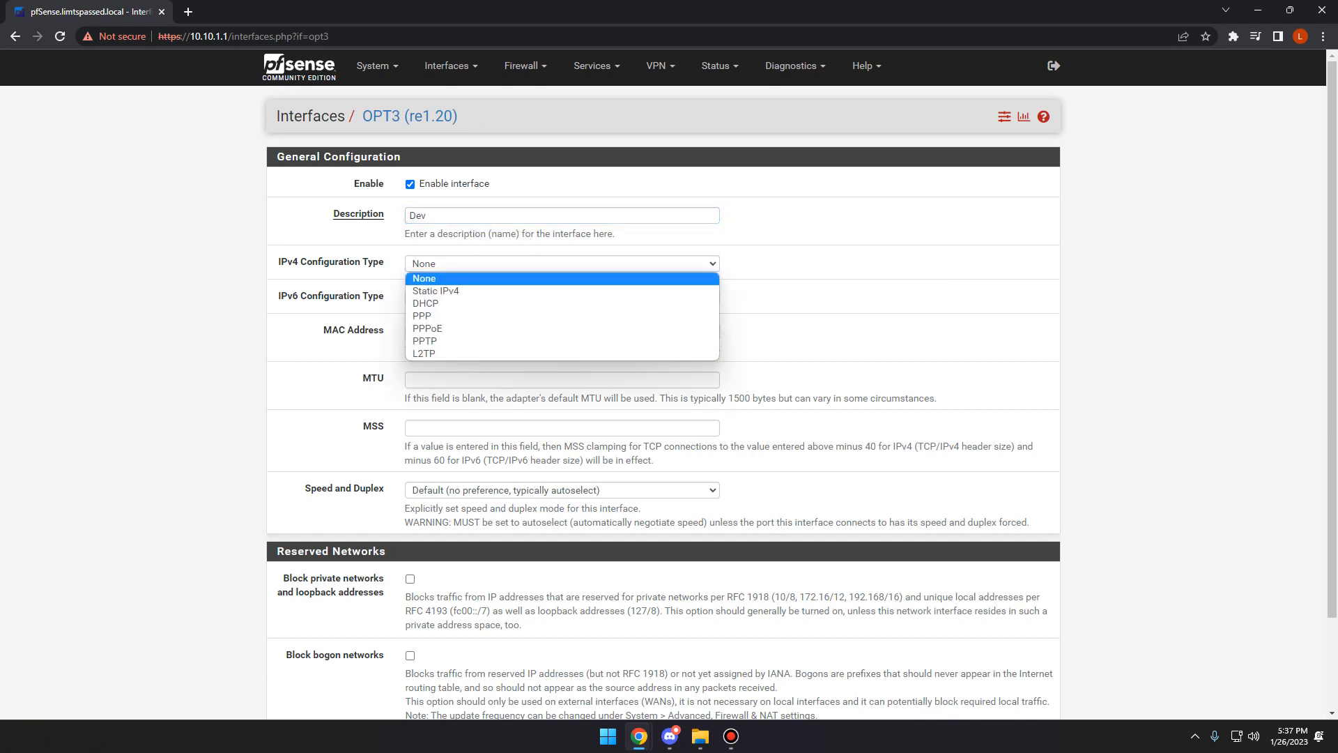
Step: Set the Dev interface's static IPv4 to 10.10.3.1/24 and save
{"action": "left_click", "coordinate": [435, 290]}
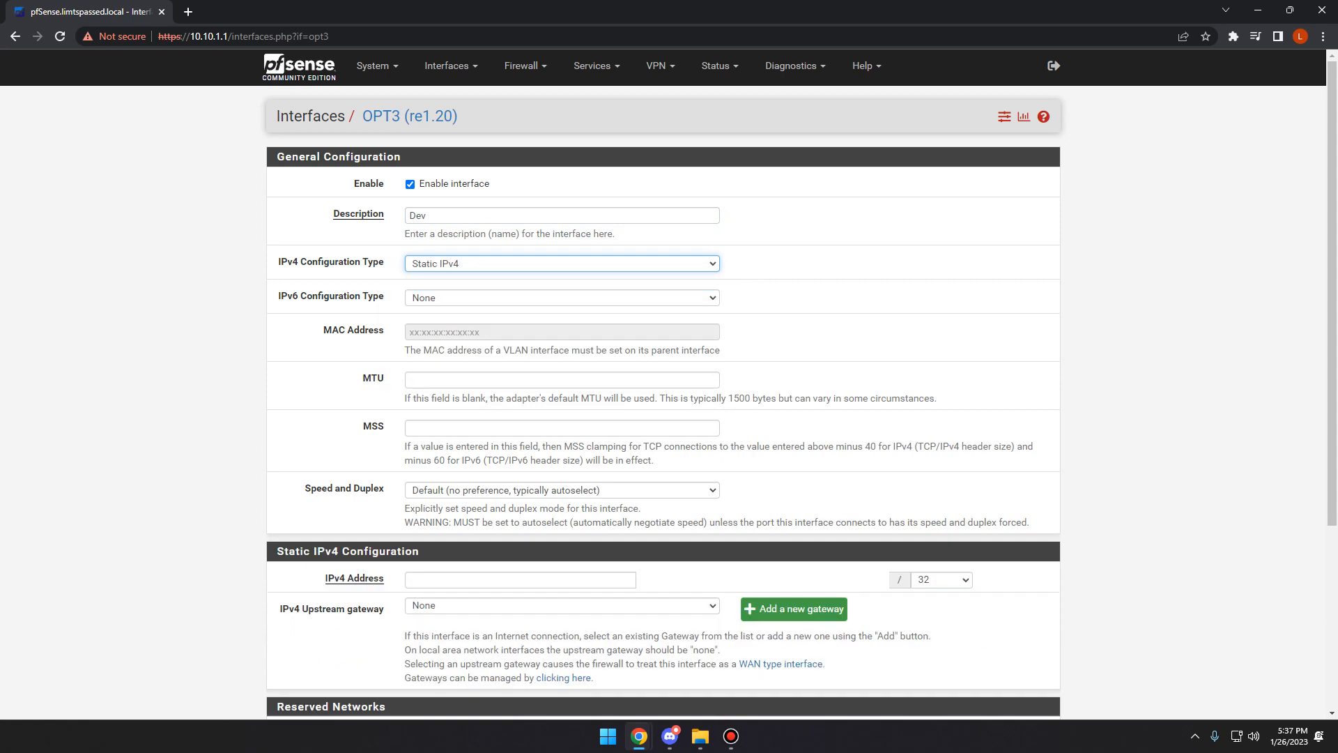
{"action": "type", "text": "10.10."}
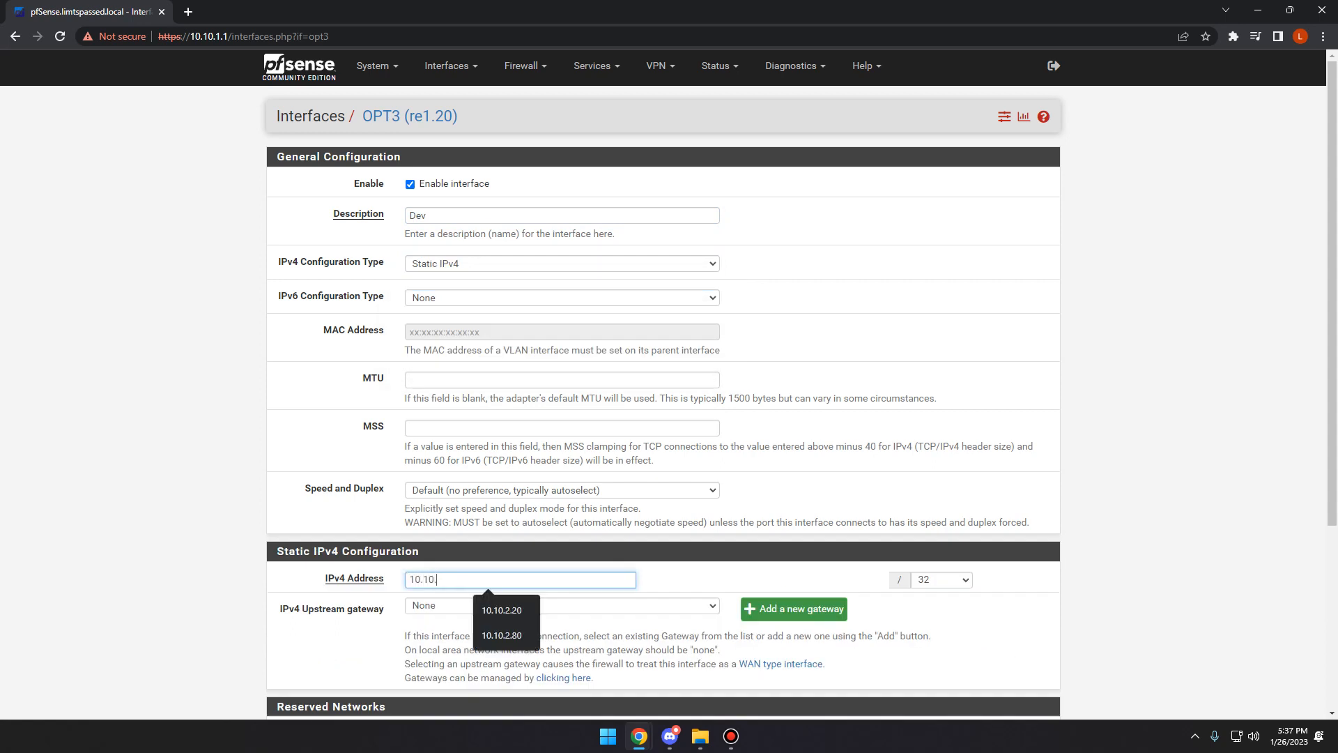
{"action": "type", "text": "3.1"}
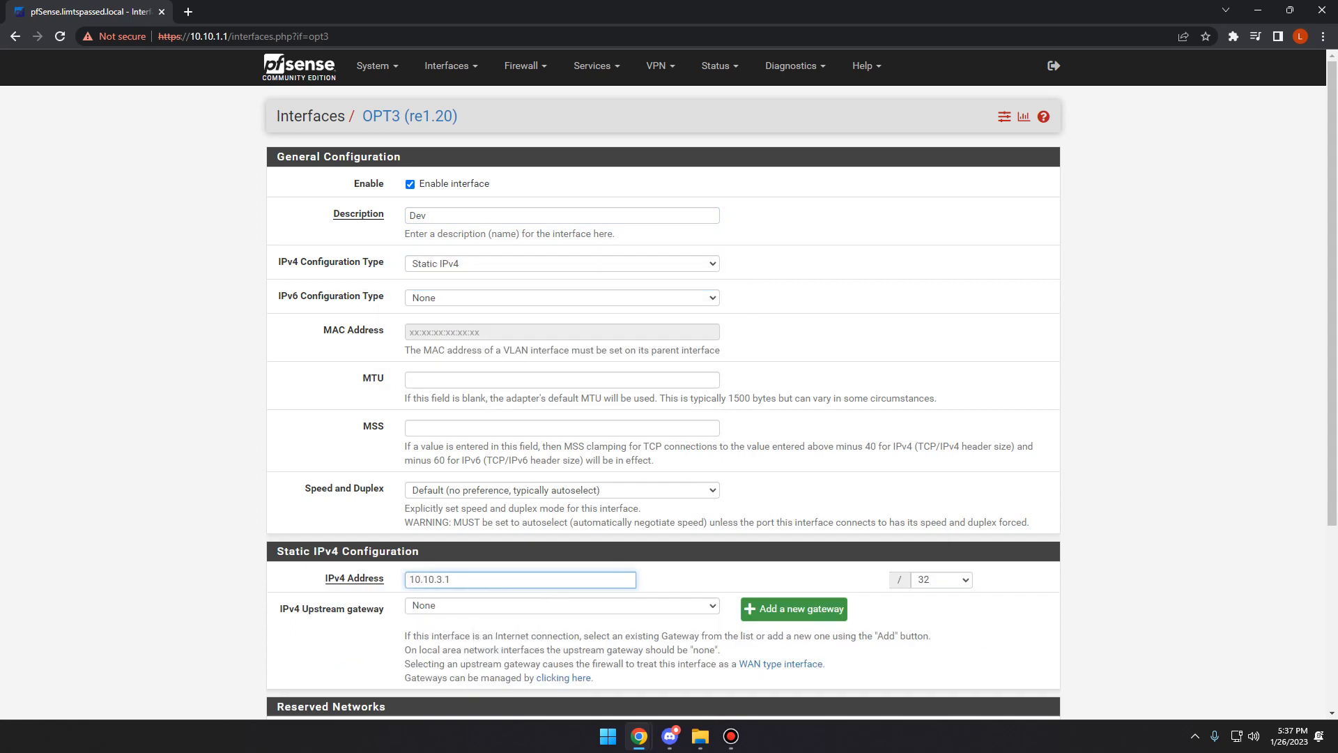
{"action": "left_click", "coordinate": [939, 579]}
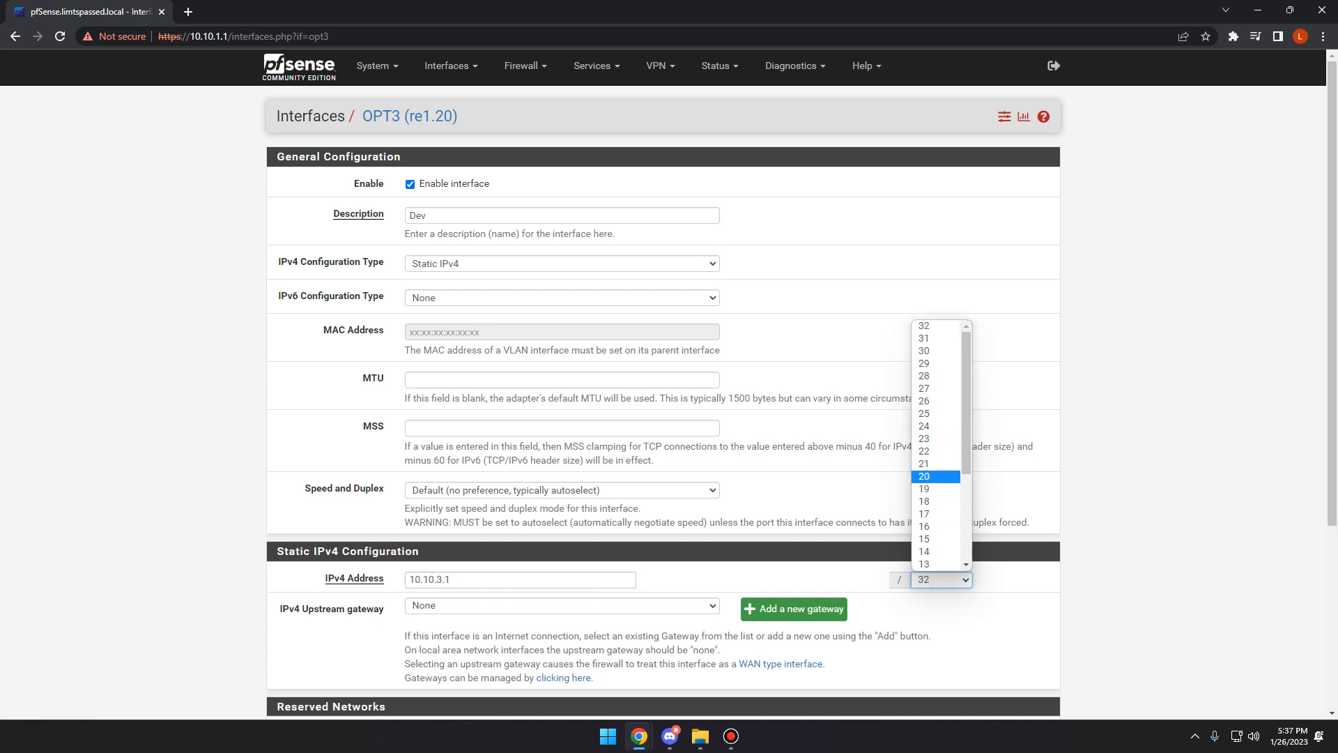
{"action": "left_click", "coordinate": [924, 426]}
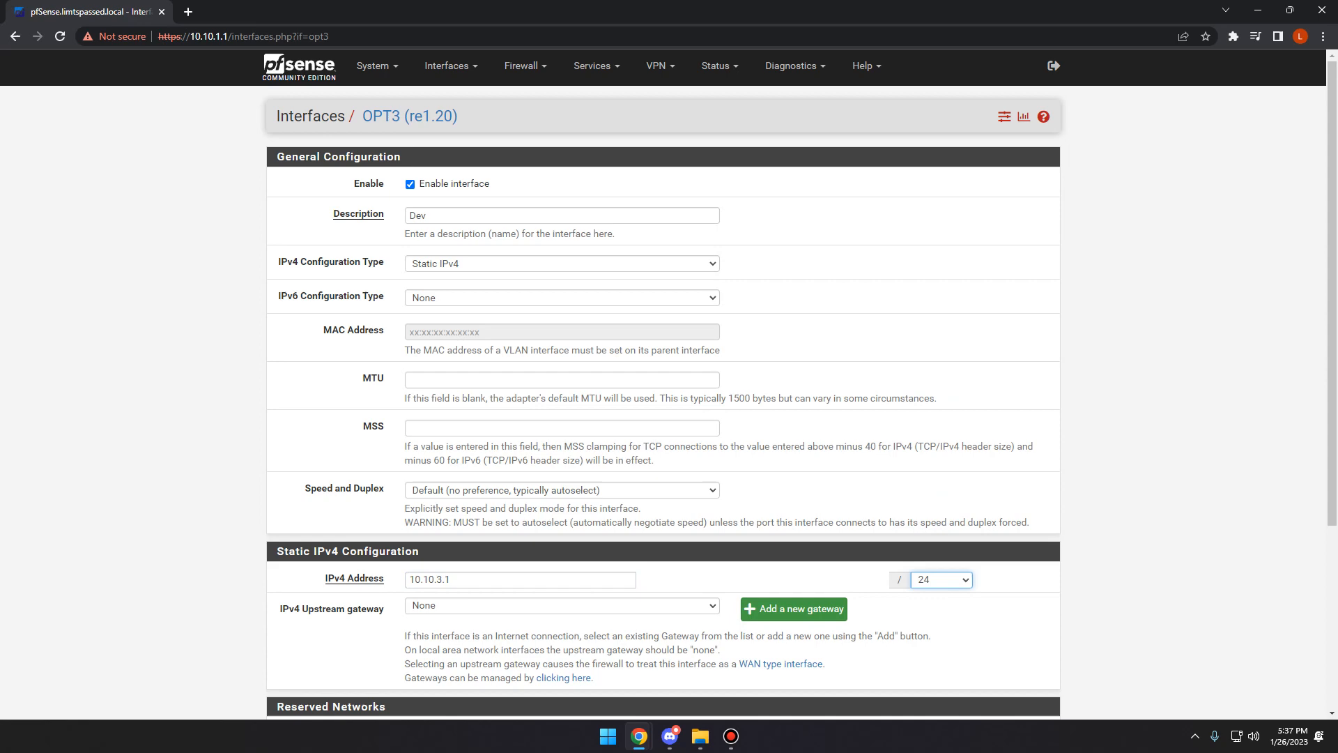
{"action": "scroll", "scroll_direction": "down", "scroll_amount": 3}
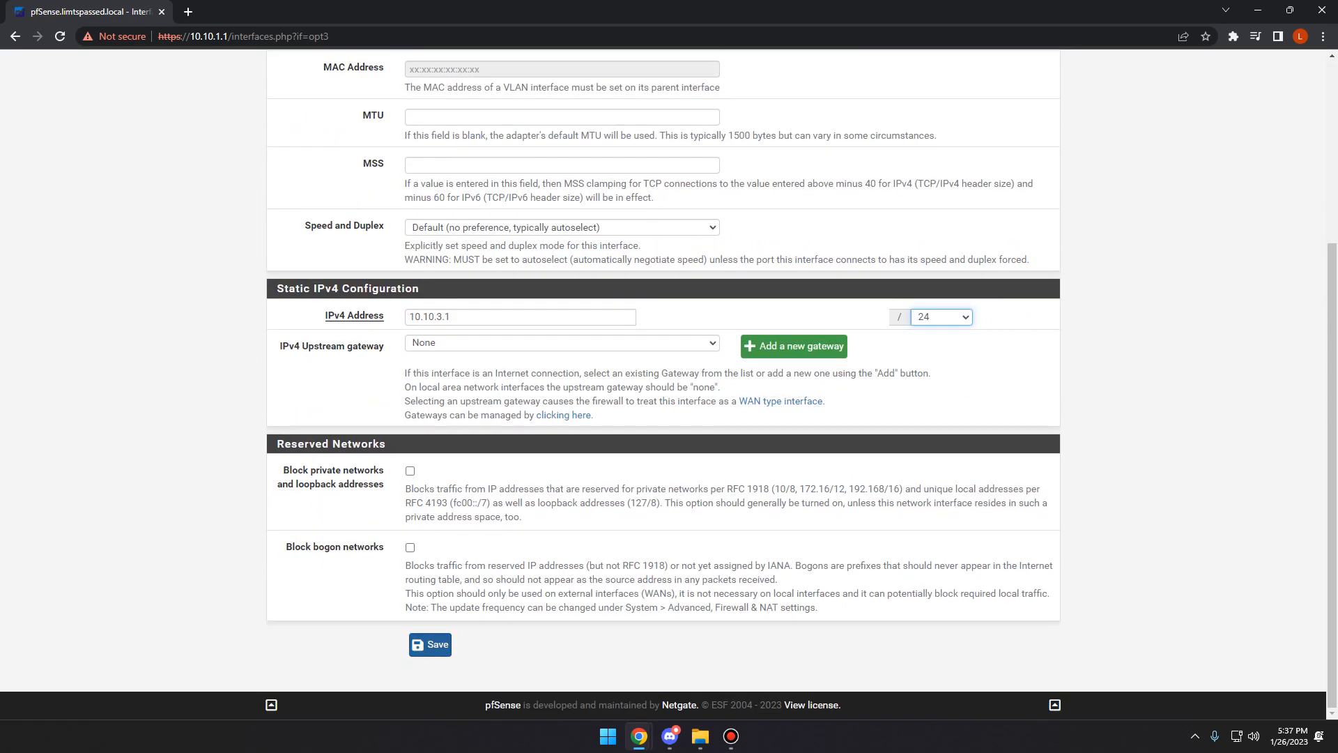
{"action": "left_click", "coordinate": [430, 644]}
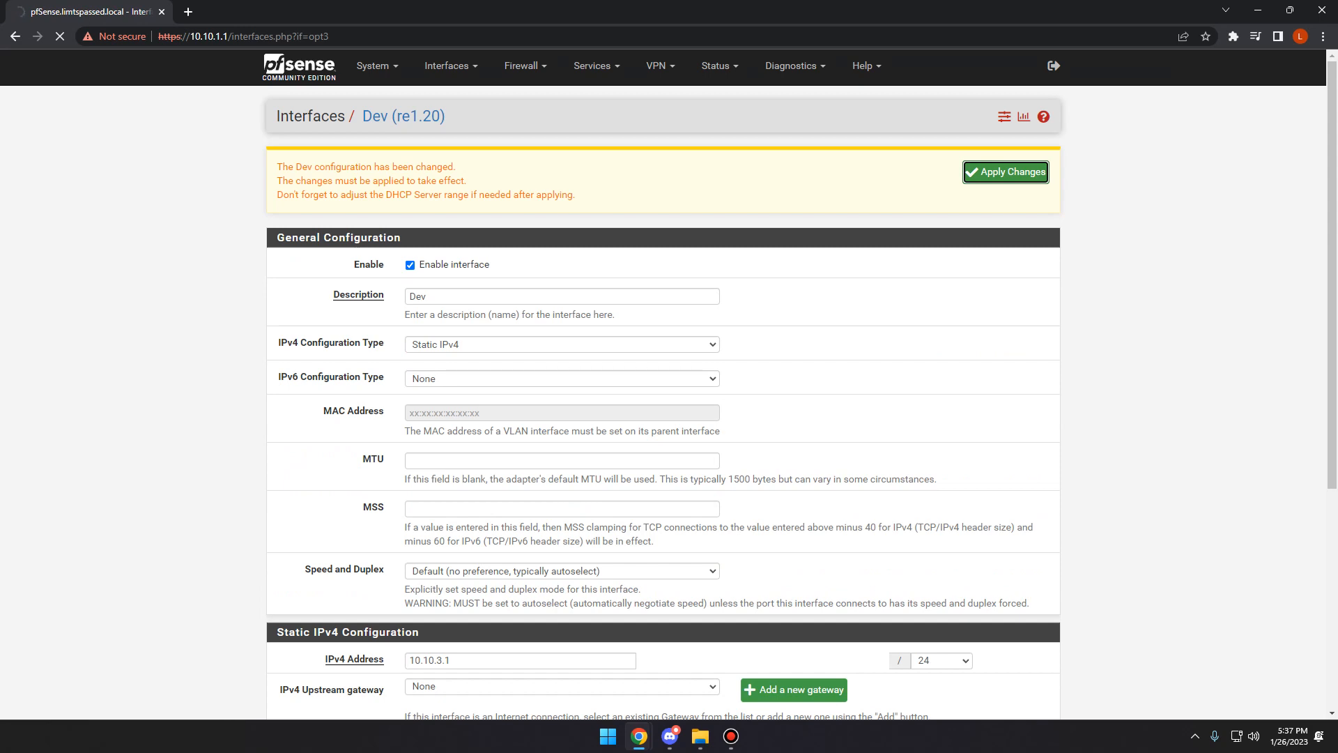
Step: Apply the pending Dev interface changes, activating re1.20 at 10.10.3.1/24
{"action": "left_click", "coordinate": [1005, 172]}
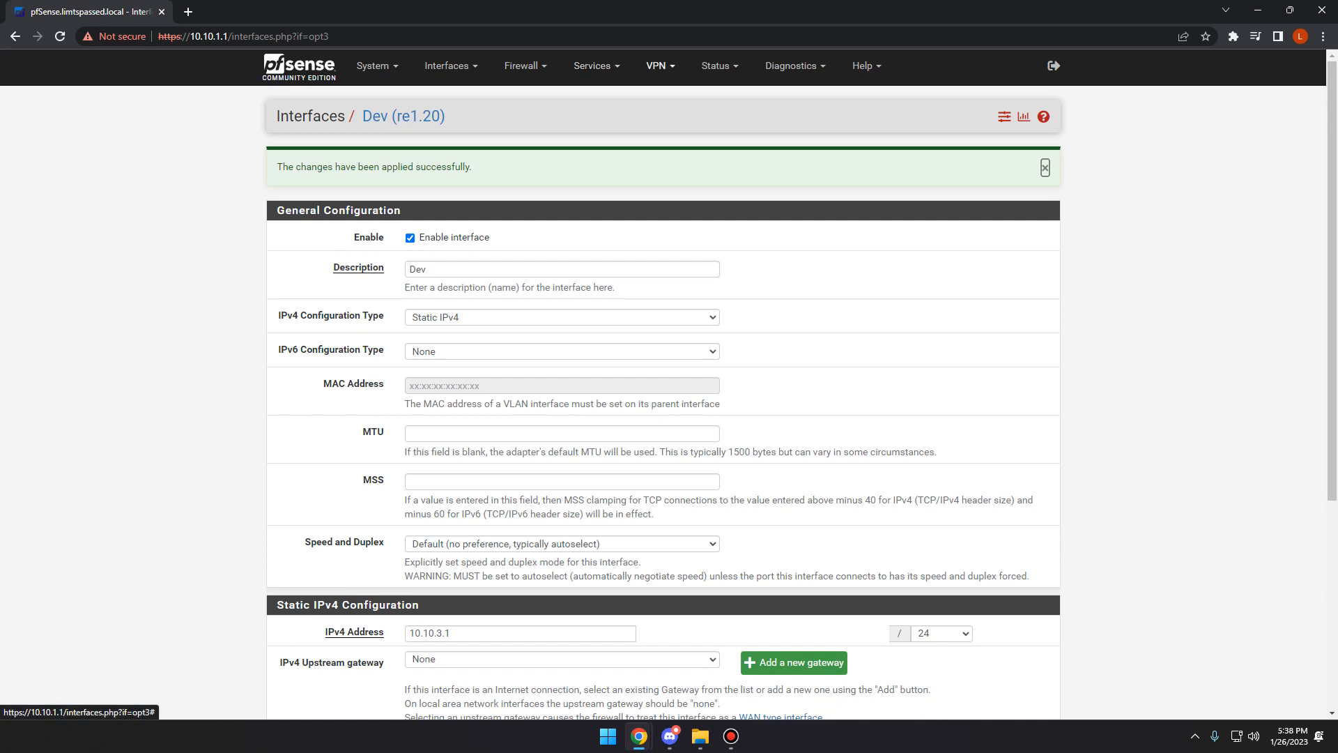
{"action": "left_click", "coordinate": [592, 66]}
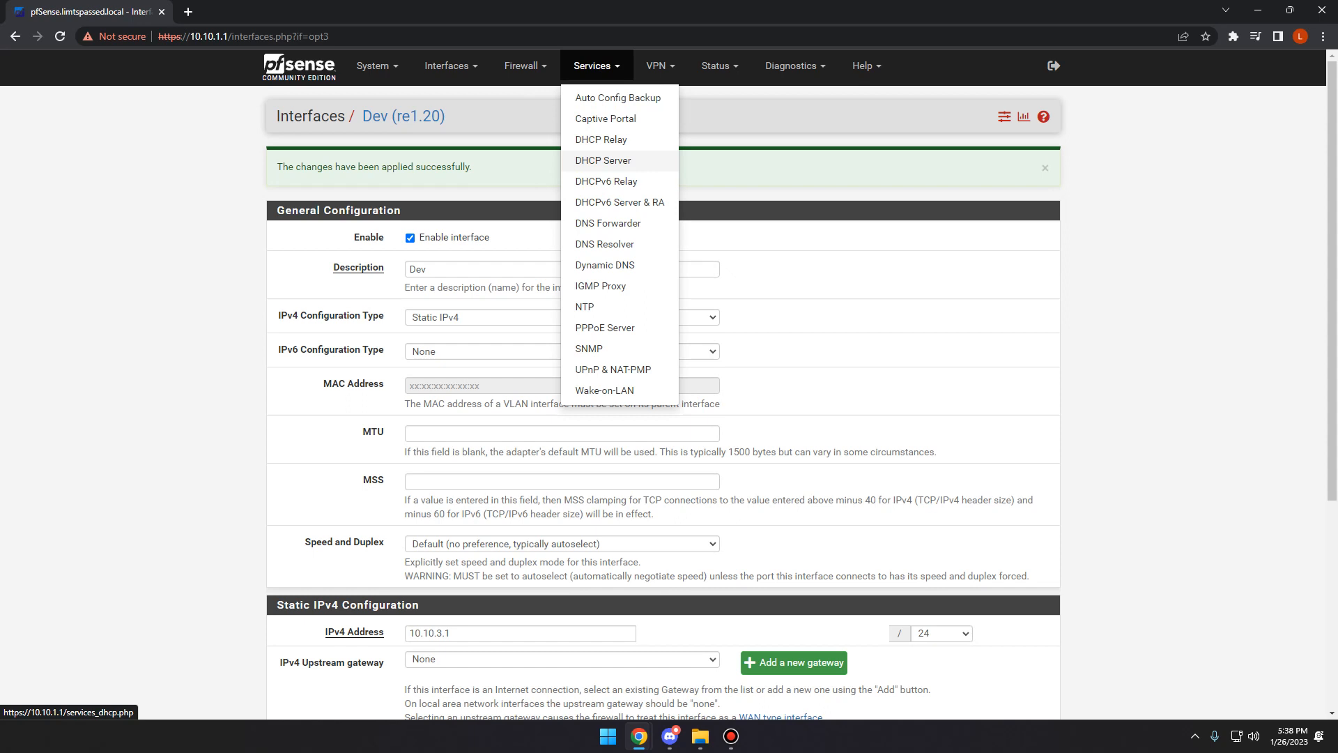
Step: Enter DEV DHCP server range 10.10.3.100 to 10.10.3.199
{"action": "left_click", "coordinate": [602, 161]}
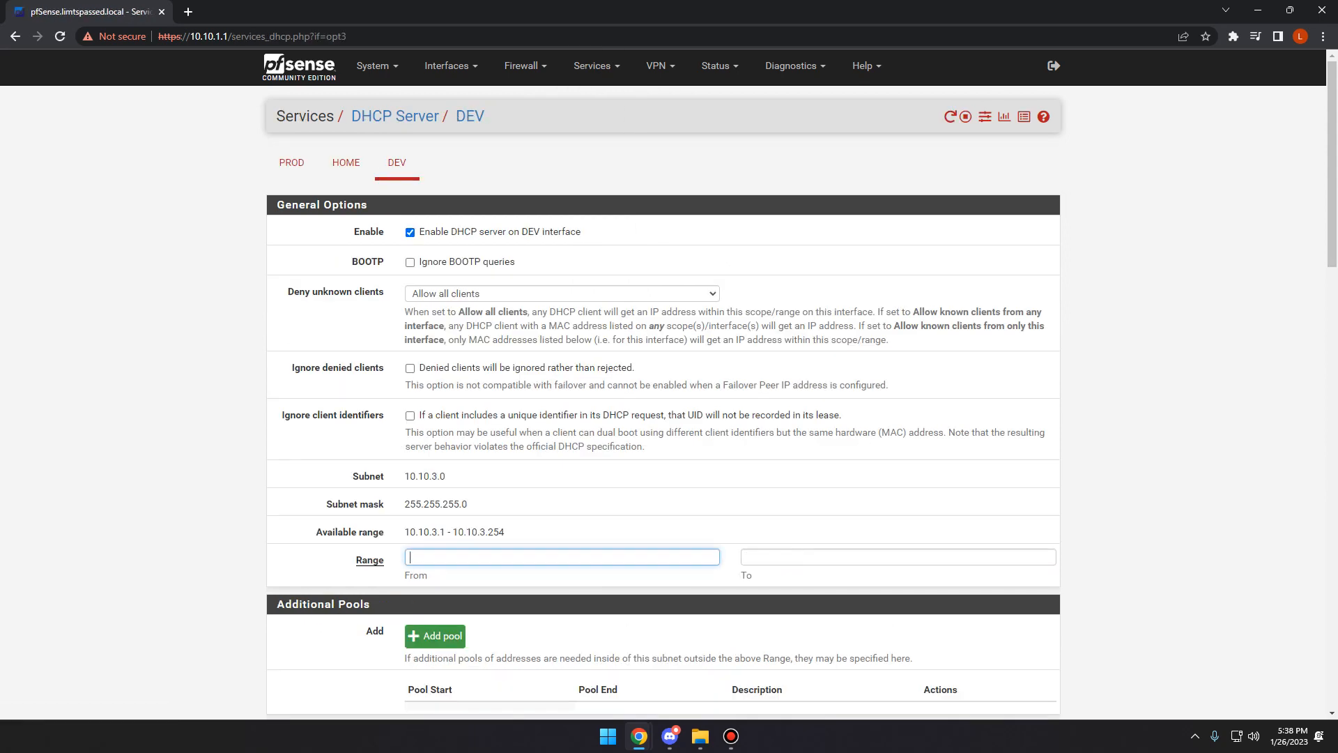
{"action": "type", "text": "10.10."}
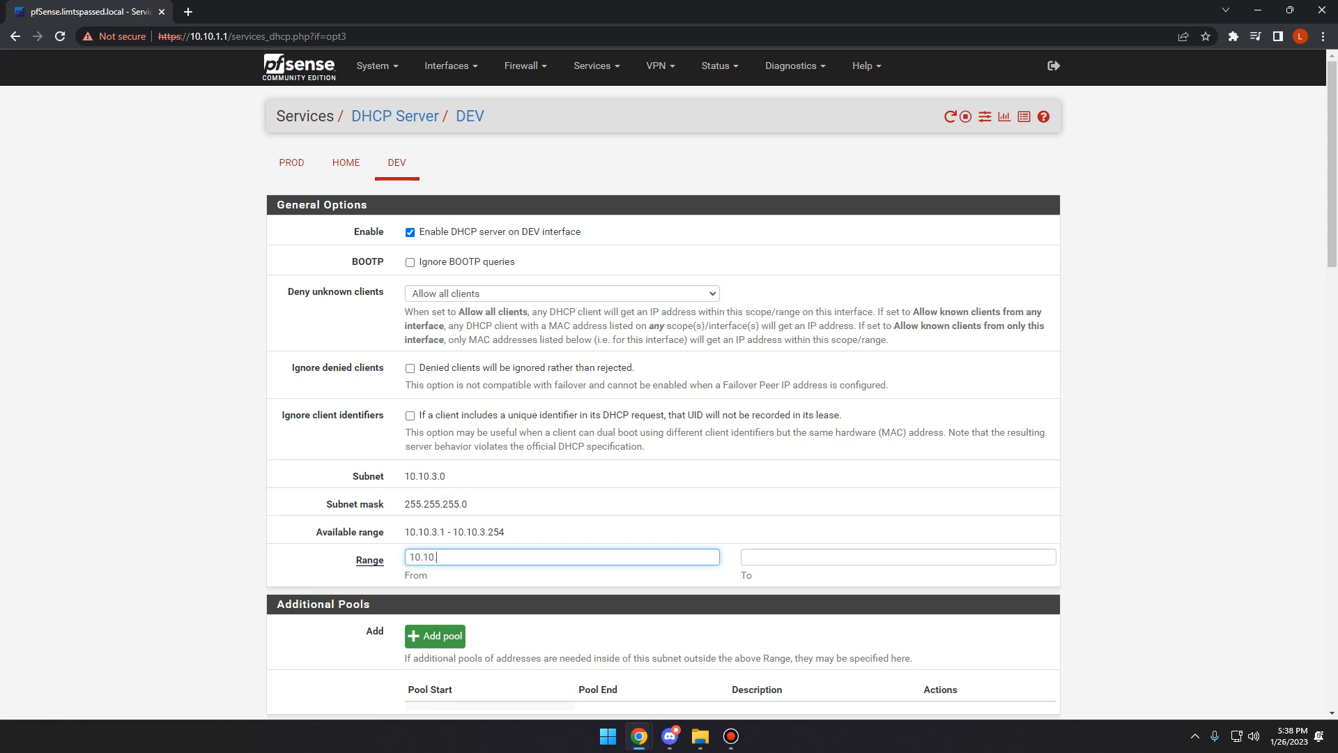
{"action": "type", "text": "3.100"}
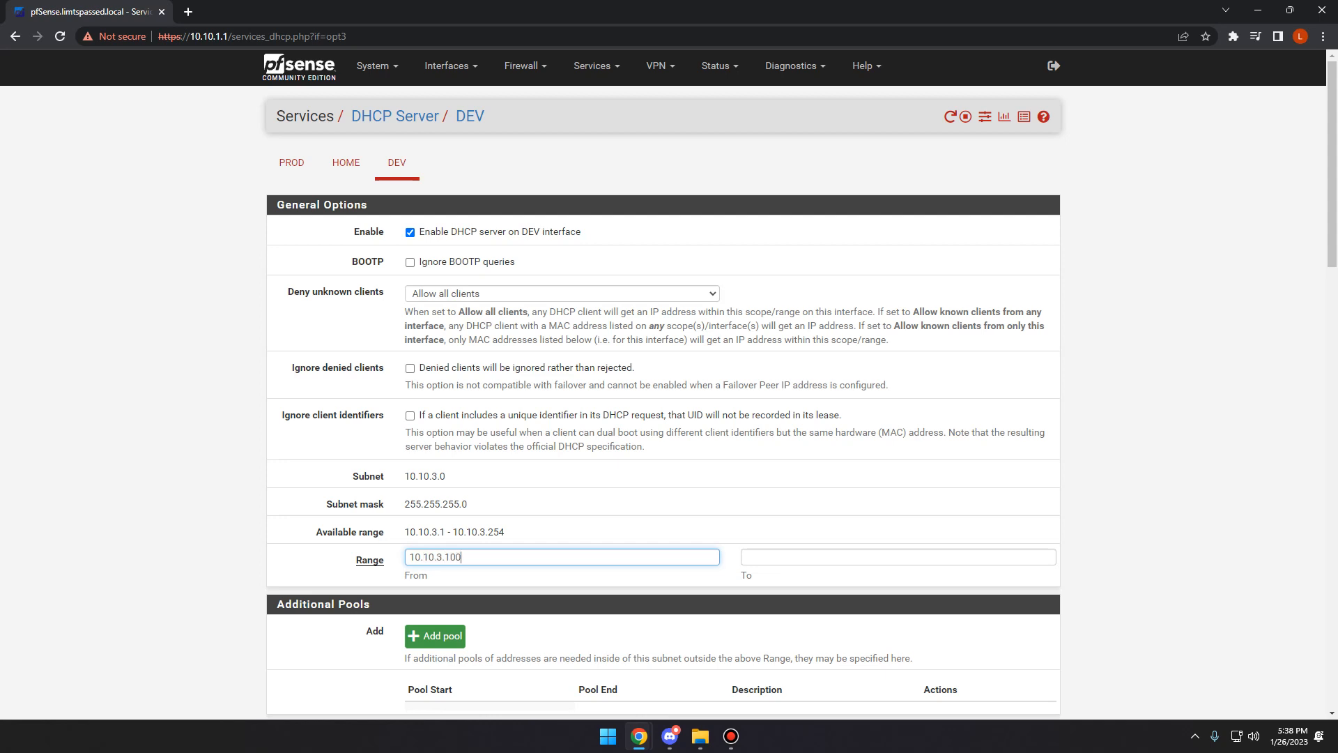
{"action": "type", "text": "10.10.3.1"}
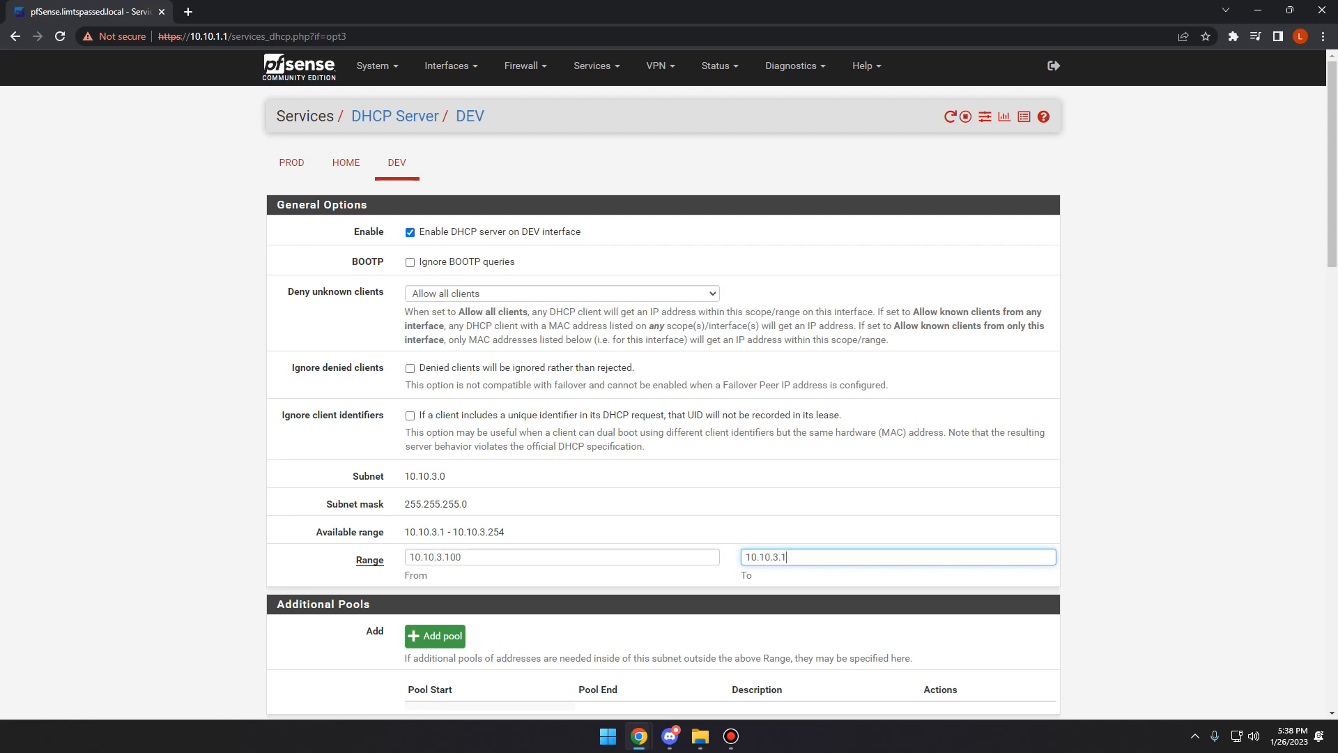
{"action": "type", "text": "99"}
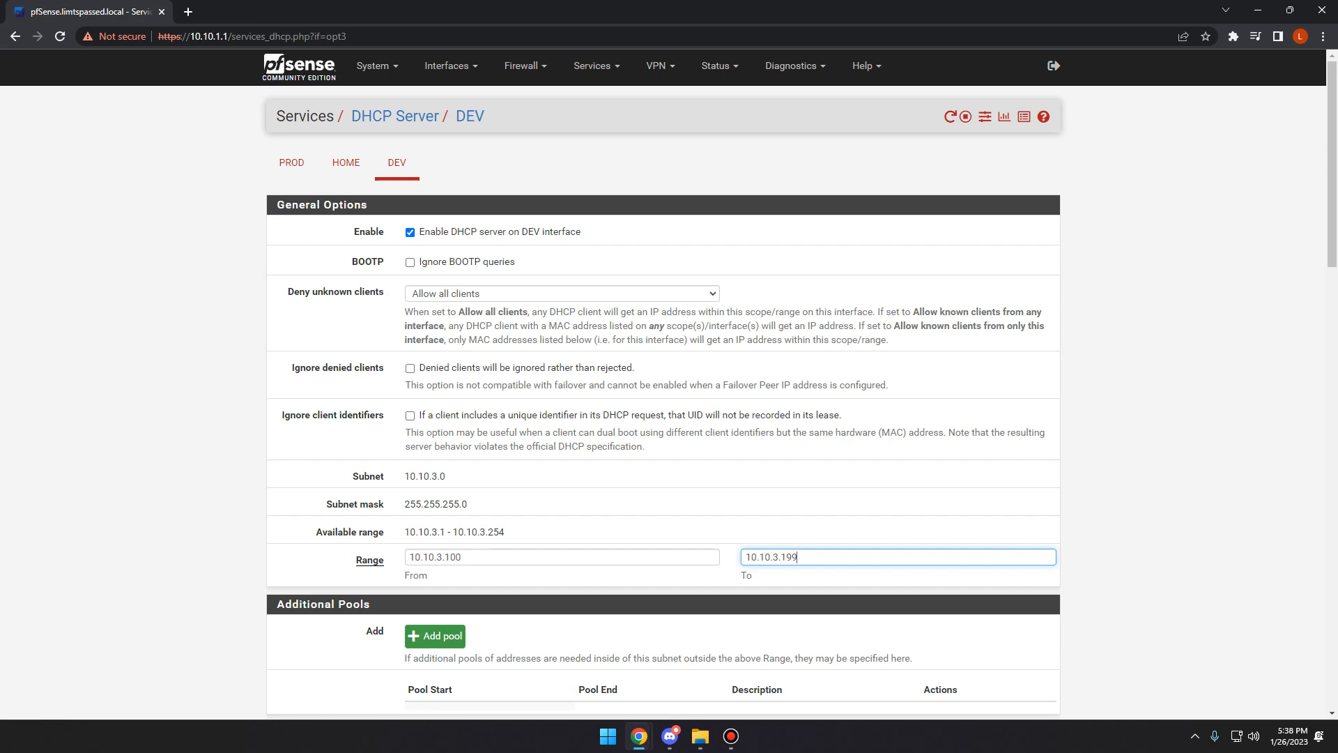
{"action": "scroll", "scroll_direction": "down", "scroll_amount": 3}
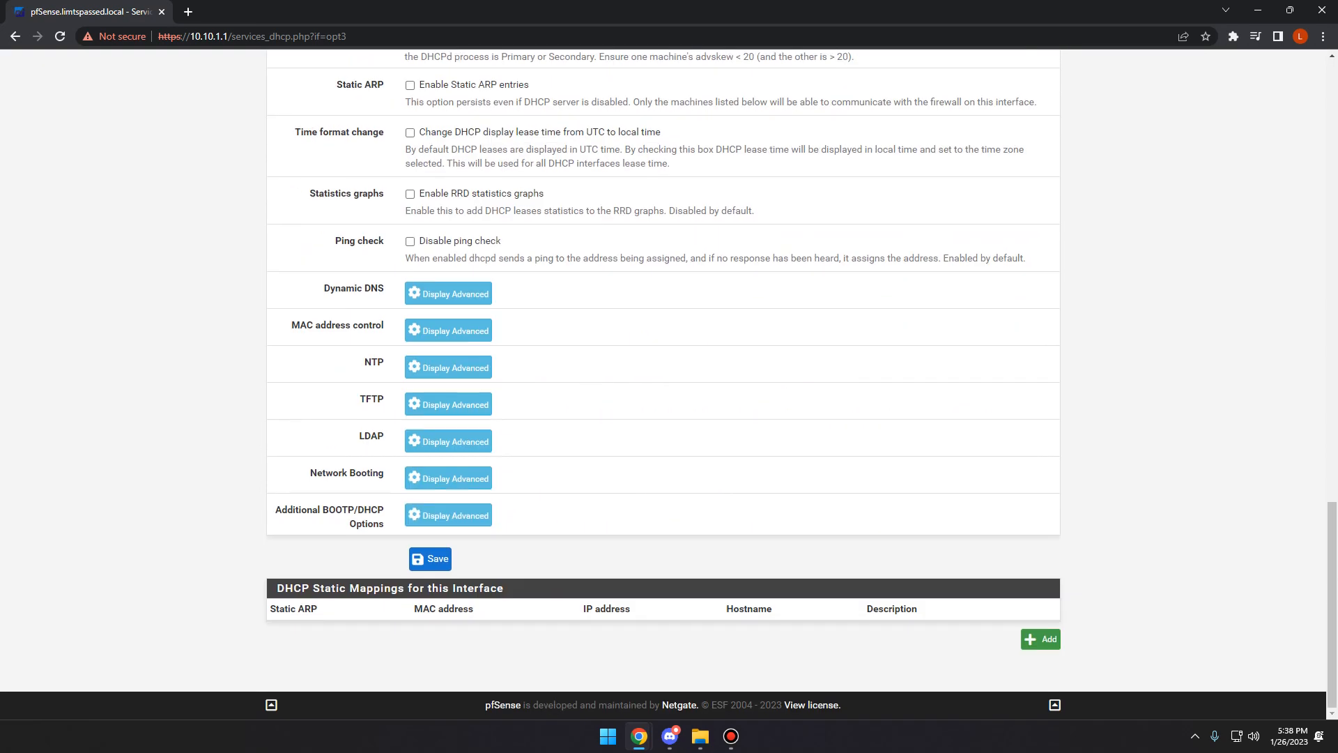
Step: Save the DEV DHCP server settings with the 10.10.3.100–10.10.3.199 range
{"action": "left_click", "coordinate": [430, 558]}
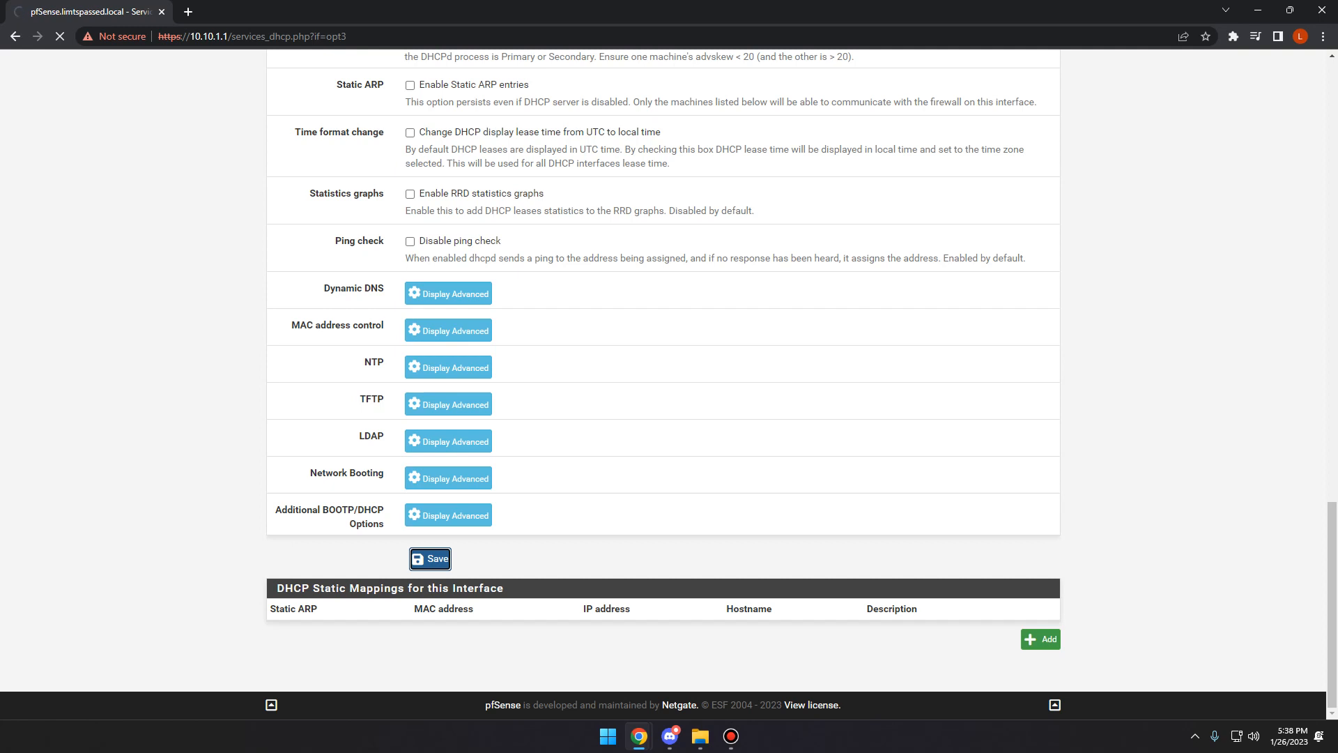
{"action": "left_click", "coordinate": [430, 558]}
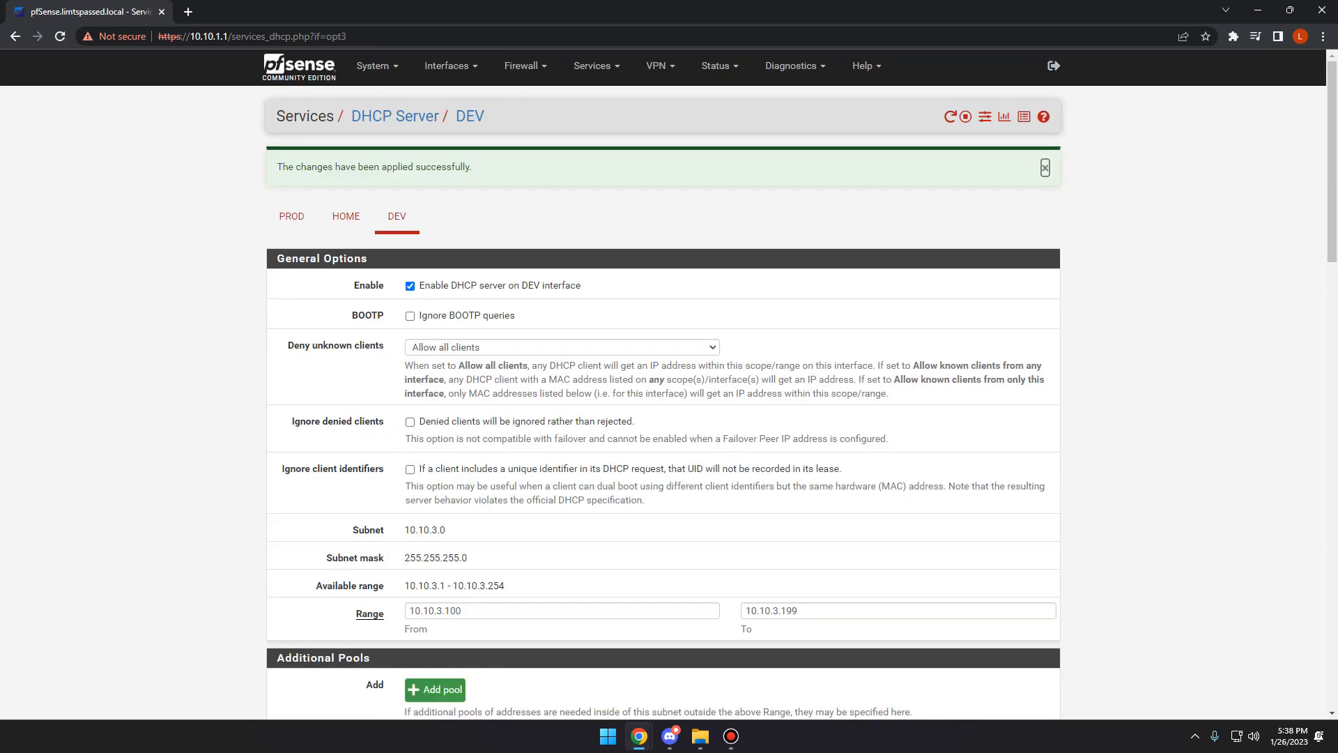